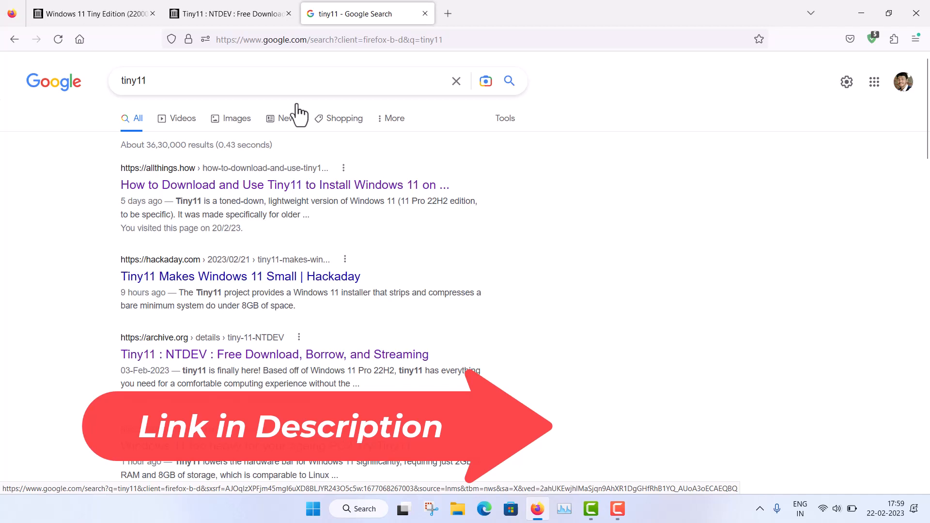
Open the 'Tiny11 : NTDEV' result and scroll down to its screenshot gallery and item details
{"action": "left_click", "coordinate": [230, 13]}
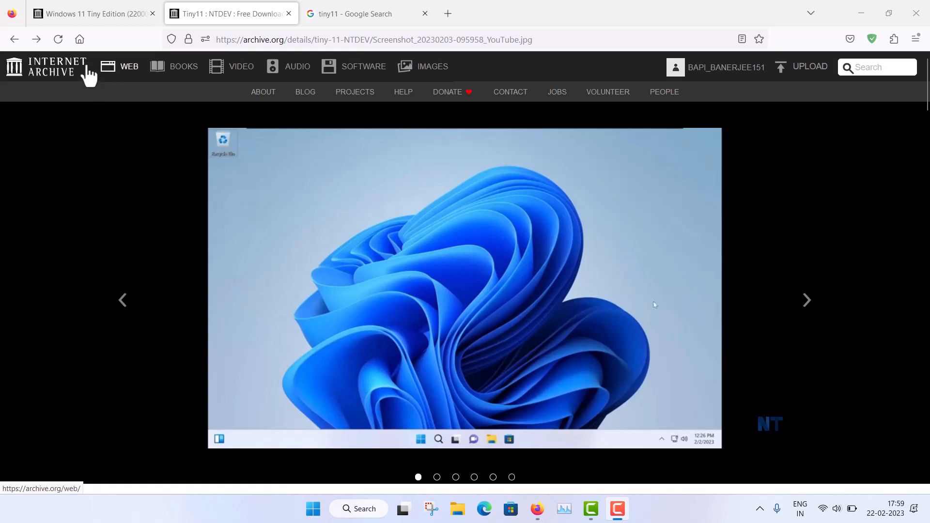
{"action": "scroll", "scroll_direction": "down", "scroll_amount": 3}
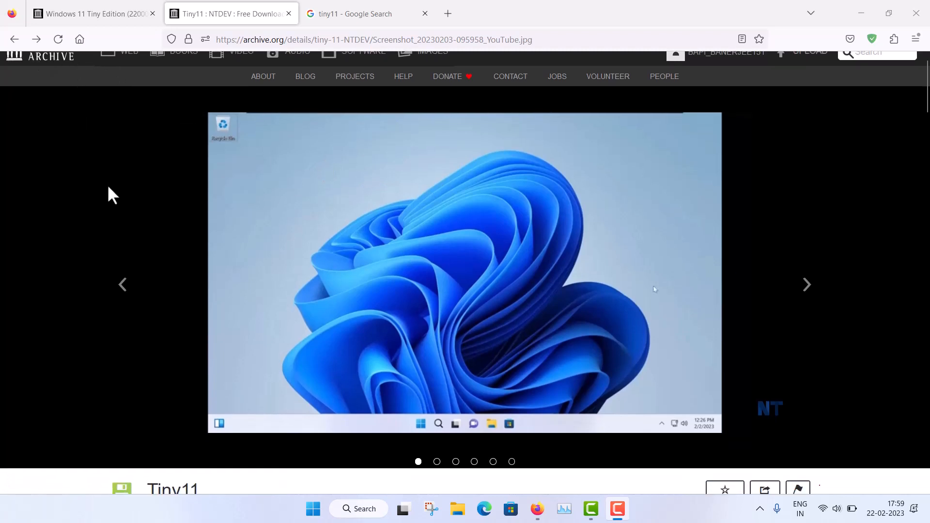
{"action": "scroll", "scroll_direction": "down", "scroll_amount": 3}
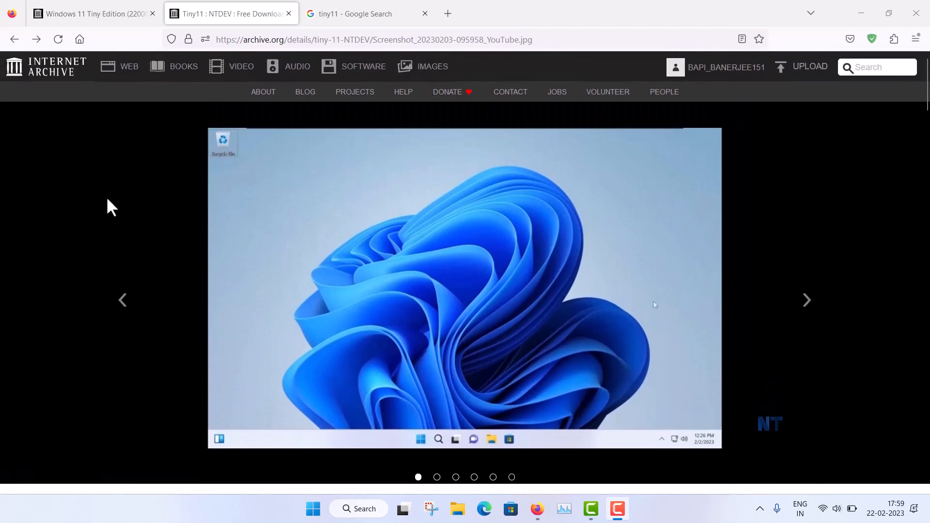
{"action": "scroll", "scroll_direction": "down", "scroll_amount": 3}
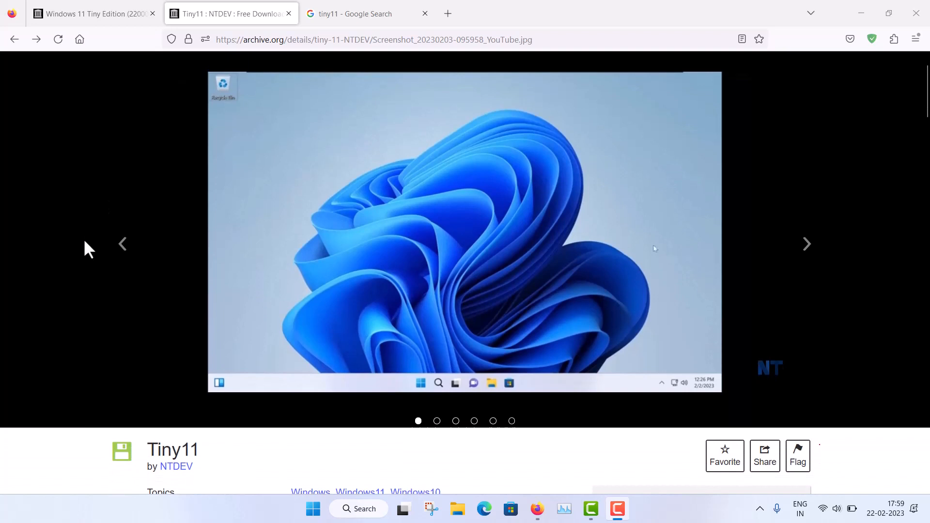
{"action": "scroll", "scroll_direction": "down", "scroll_amount": 3}
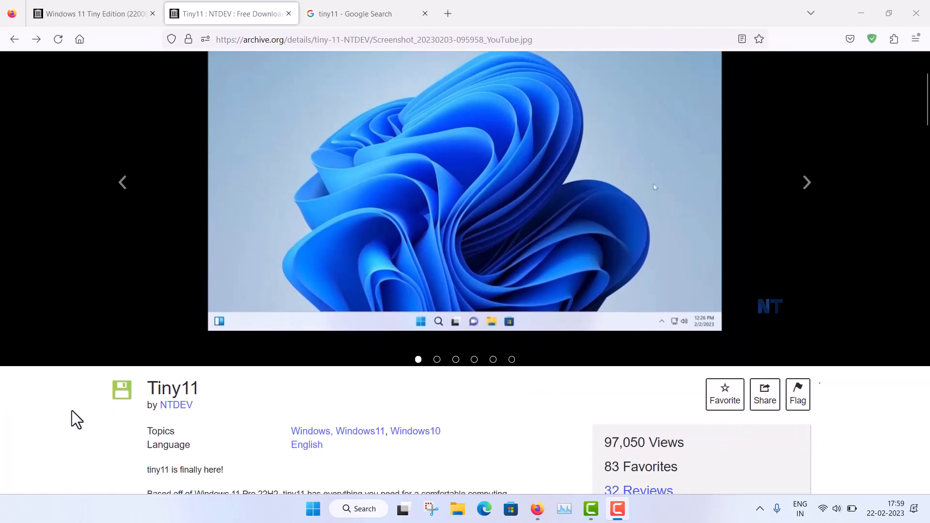
Scroll into the description and advance the screenshot carousel to the next Tiny11 image
{"action": "scroll", "scroll_direction": "down", "scroll_amount": 3}
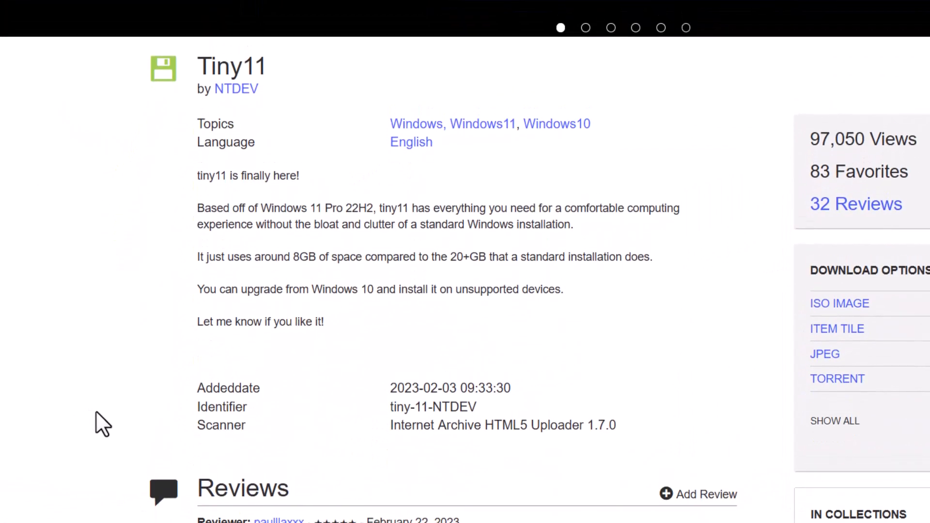
{"action": "mouse_move", "coordinate": [245, 104]}
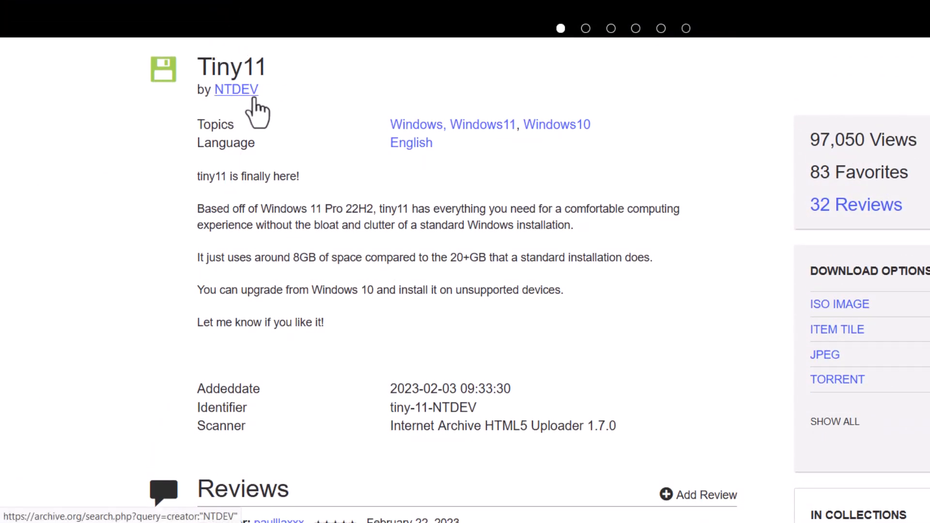
{"action": "mouse_move", "coordinate": [232, 432]}
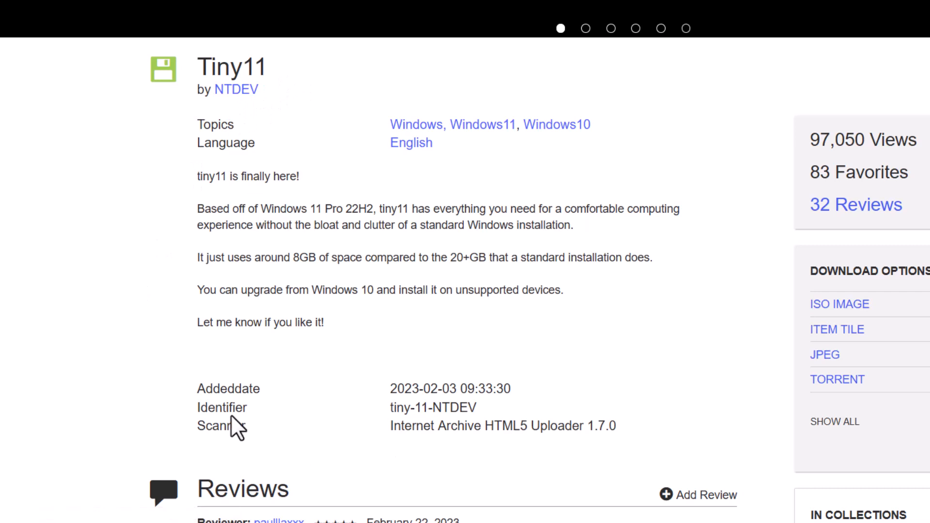
{"action": "mouse_move", "coordinate": [406, 441]}
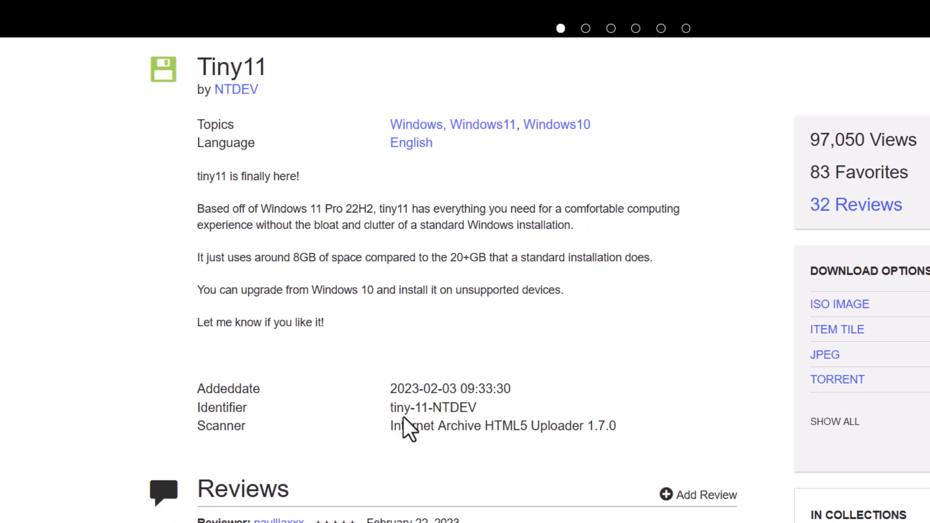
{"action": "mouse_move", "coordinate": [503, 437]}
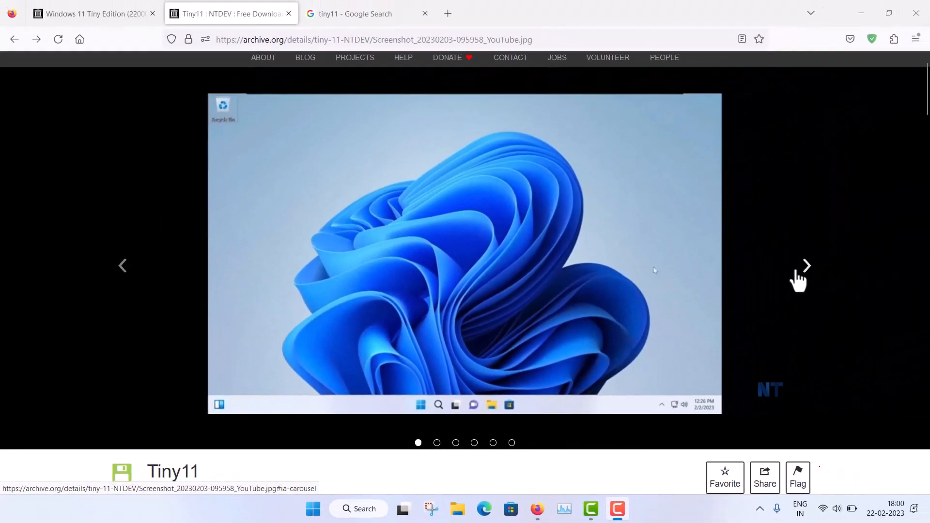
{"action": "left_click", "coordinate": [808, 264]}
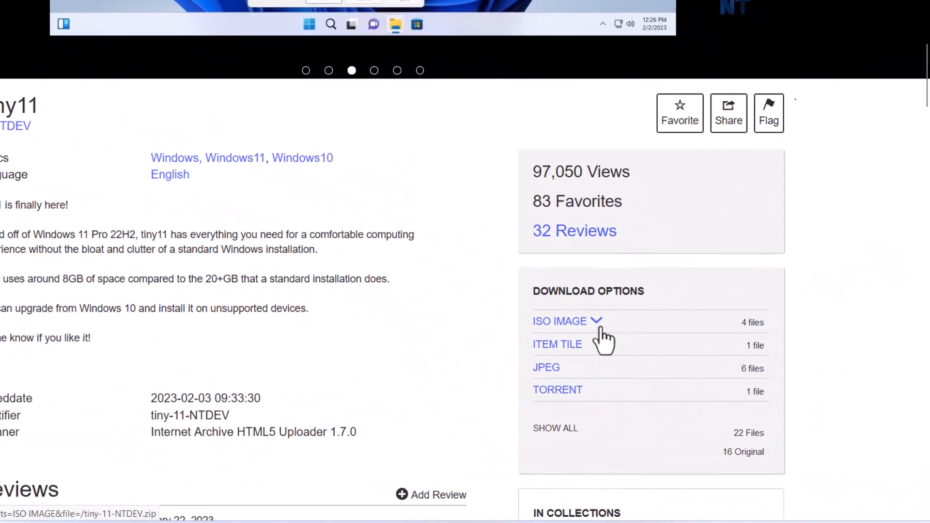
Expand the ISO IMAGE download to list its four Tiny11 ISO files (3.0–4.2 GB)
{"action": "left_click", "coordinate": [560, 321]}
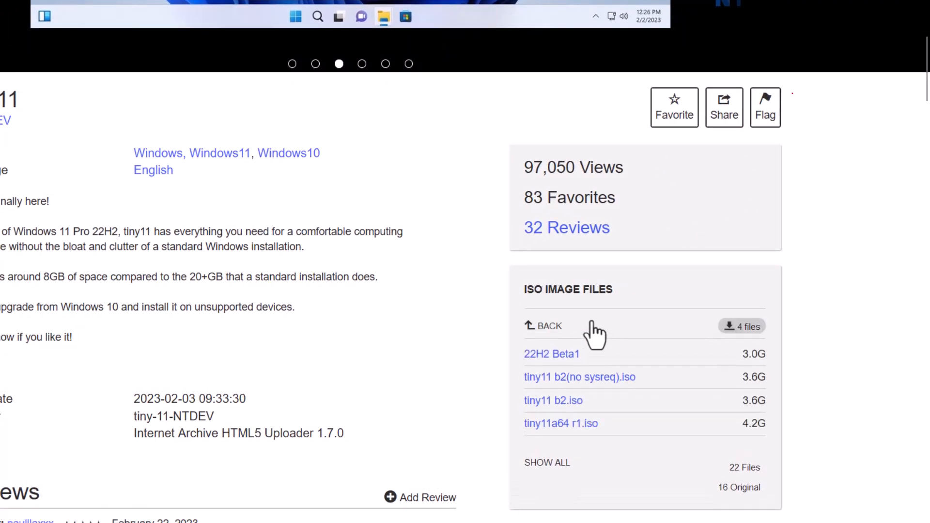
{"action": "mouse_move", "coordinate": [628, 401]}
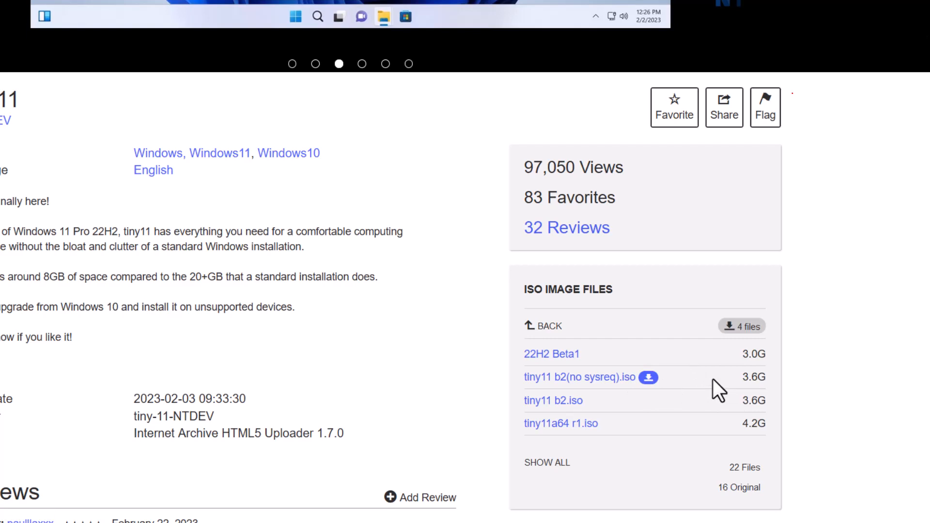
{"action": "mouse_move", "coordinate": [590, 431]}
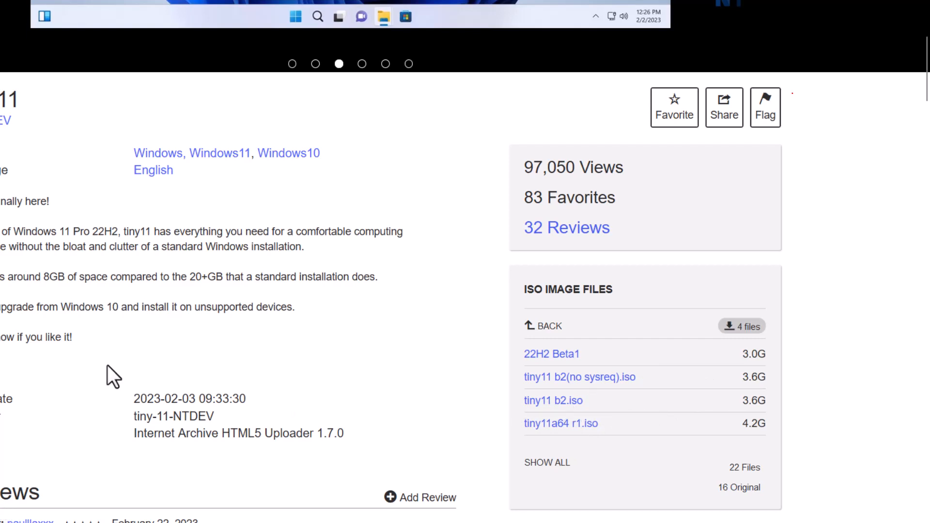
{"action": "mouse_move", "coordinate": [207, 360]}
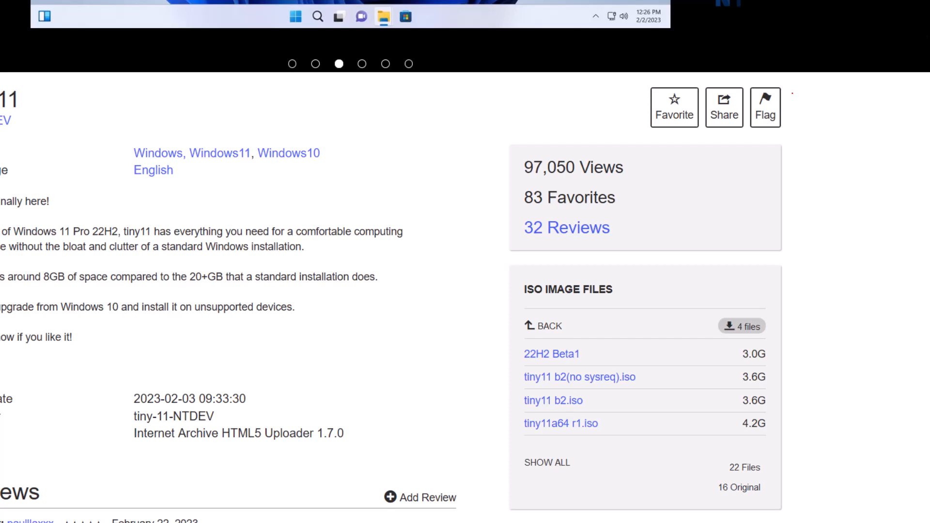
{"action": "scroll", "scroll_direction": "down", "scroll_amount": 3}
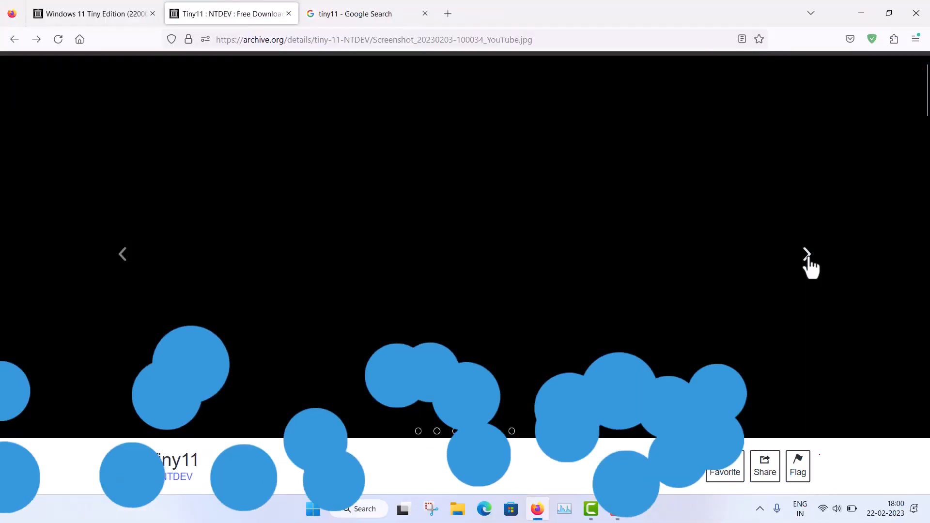
Cycle the carousel through the Setup, Accounts and Task Manager (2.0 GB memory) screenshots
{"action": "left_click", "coordinate": [806, 254]}
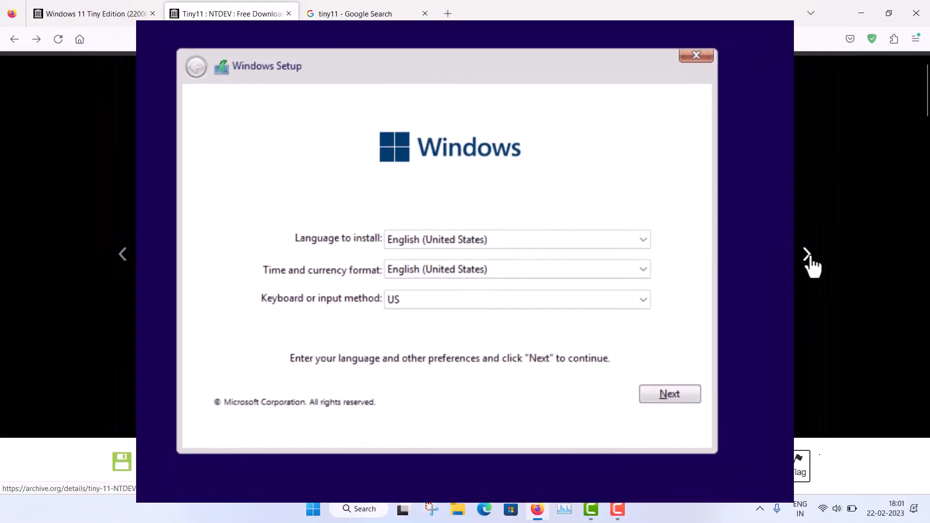
{"action": "left_click", "coordinate": [806, 255]}
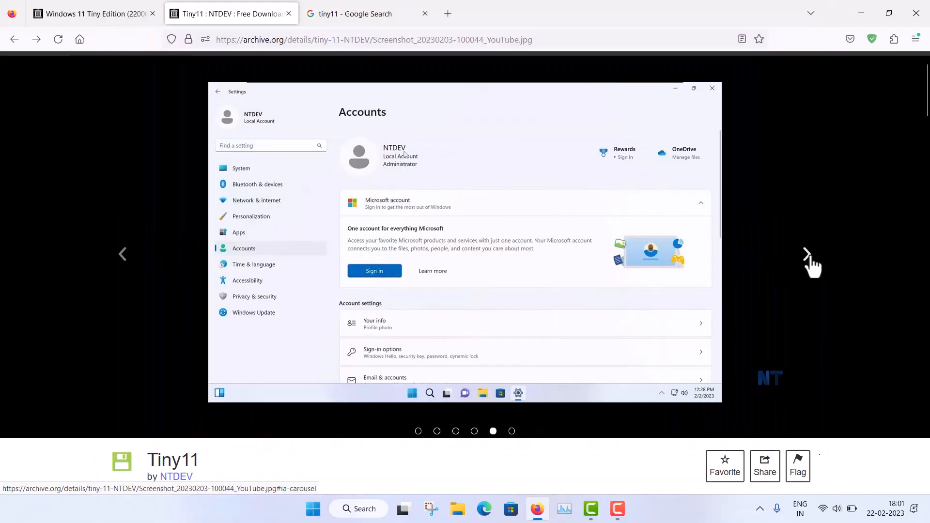
{"action": "left_click", "coordinate": [806, 256]}
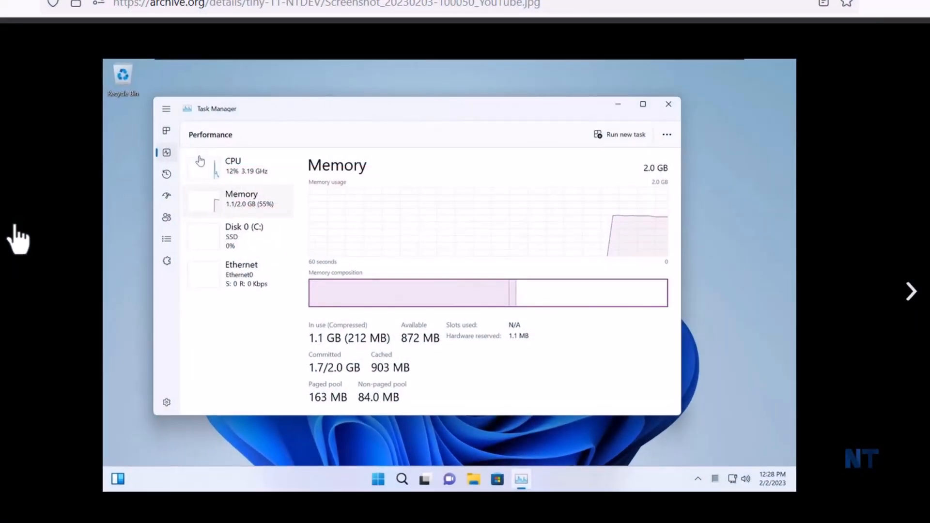
{"action": "mouse_move", "coordinate": [247, 248]}
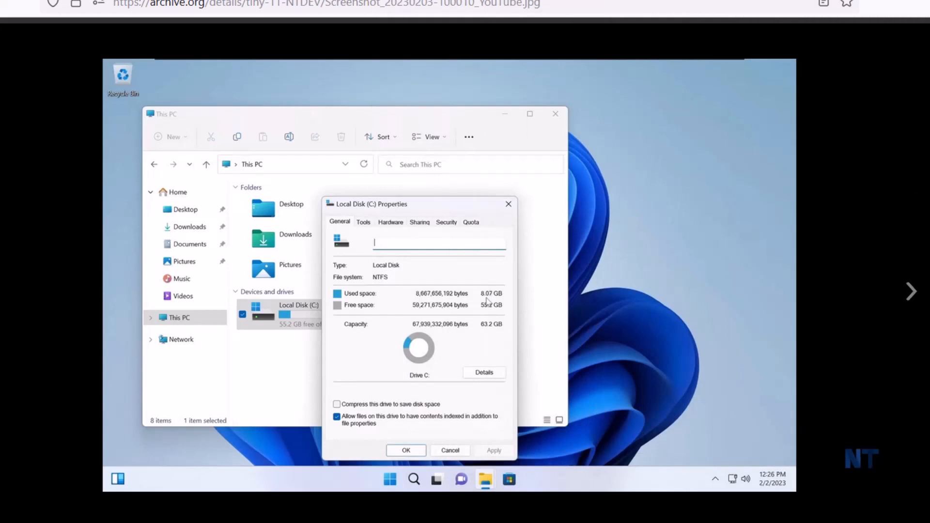
{"action": "mouse_move", "coordinate": [499, 378]}
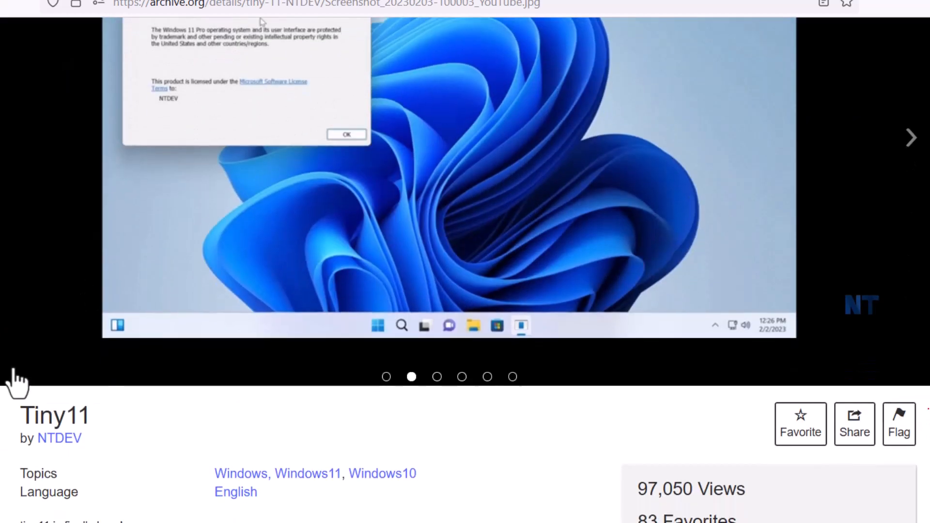
Scroll further down the Tiny11 page before switching to the Windows 11 Tiny Edition tab
{"action": "scroll", "scroll_direction": "down", "scroll_amount": 3}
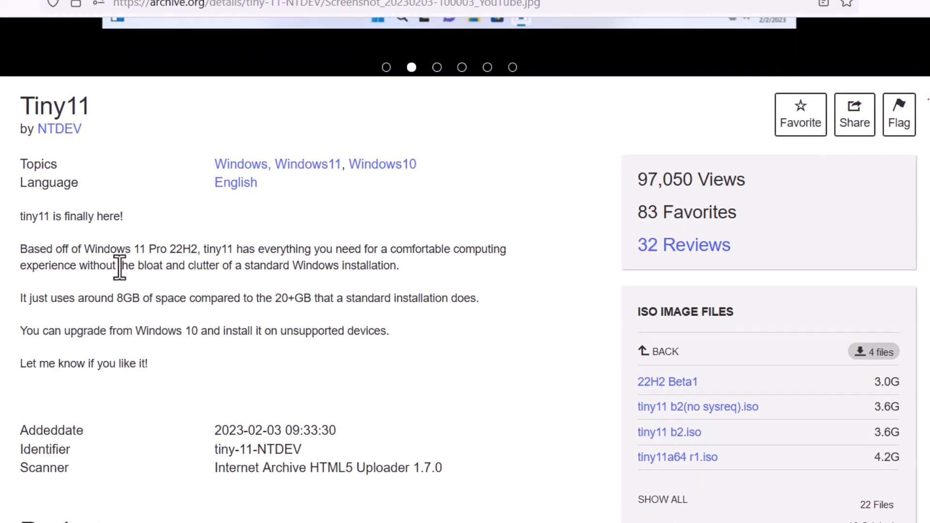
{"action": "mouse_move", "coordinate": [197, 280]}
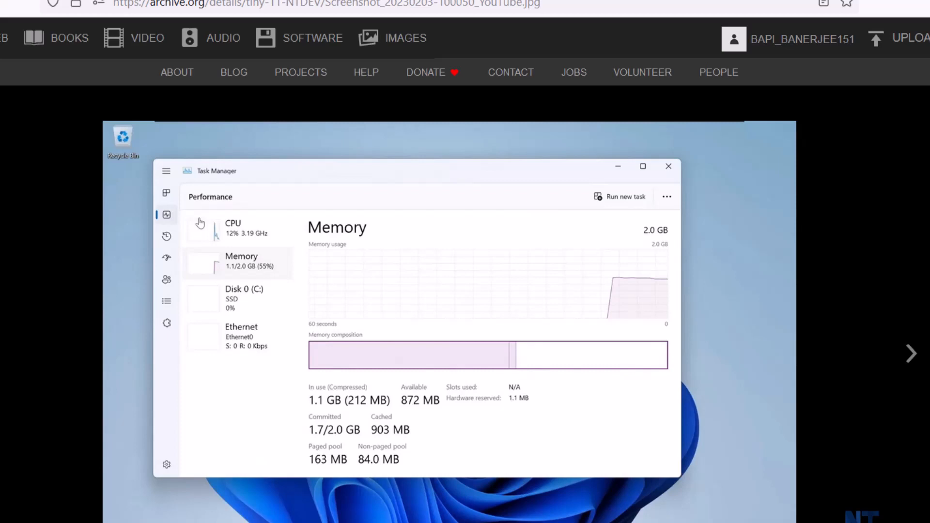
{"action": "scroll", "scroll_direction": "down", "scroll_amount": 3}
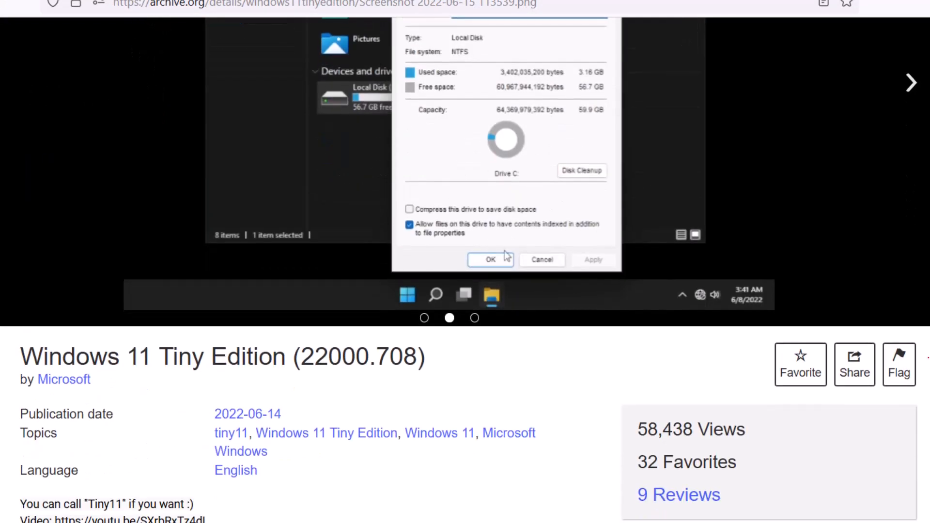
Scroll through the Tiny Edition description and changelog, then return to the Tiny11 NTDEV tab
{"action": "scroll", "scroll_direction": "down", "scroll_amount": 3}
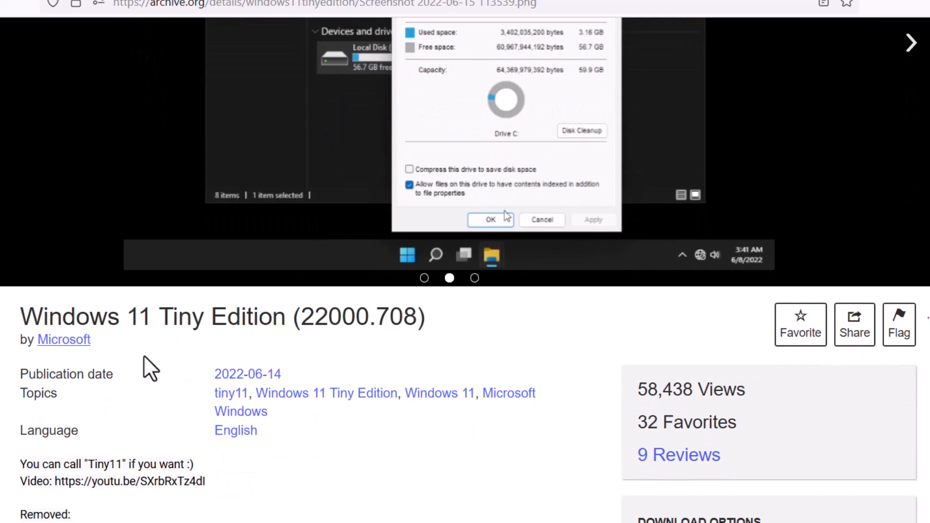
{"action": "mouse_move", "coordinate": [226, 349]}
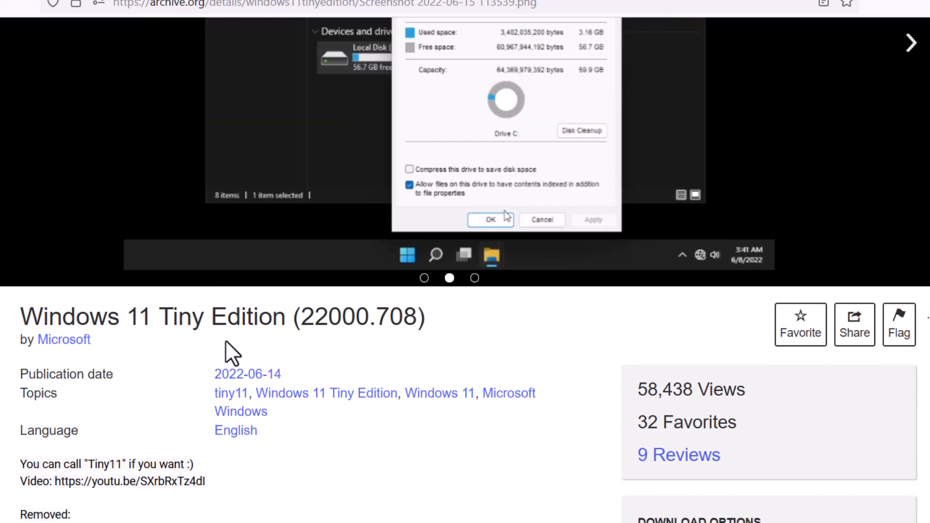
{"action": "scroll", "scroll_direction": "down", "scroll_amount": 3}
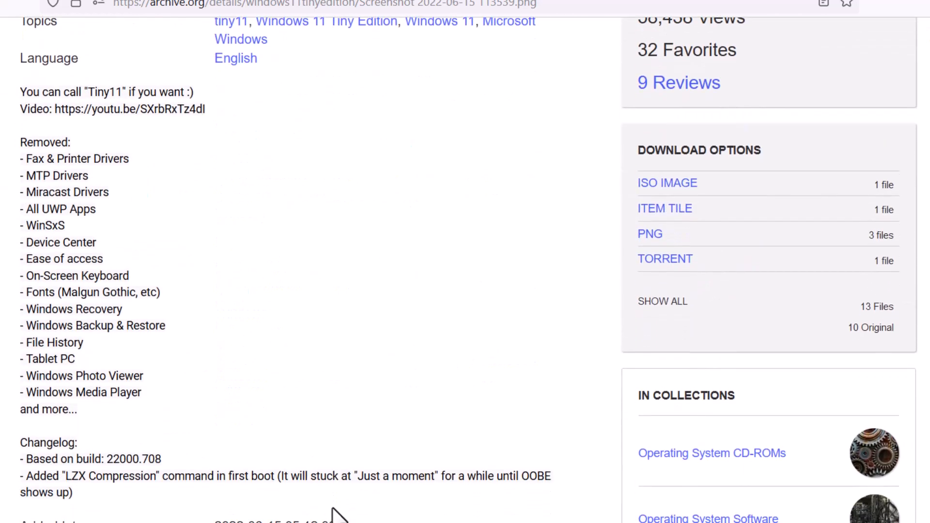
{"action": "scroll", "scroll_direction": "down", "scroll_amount": 3}
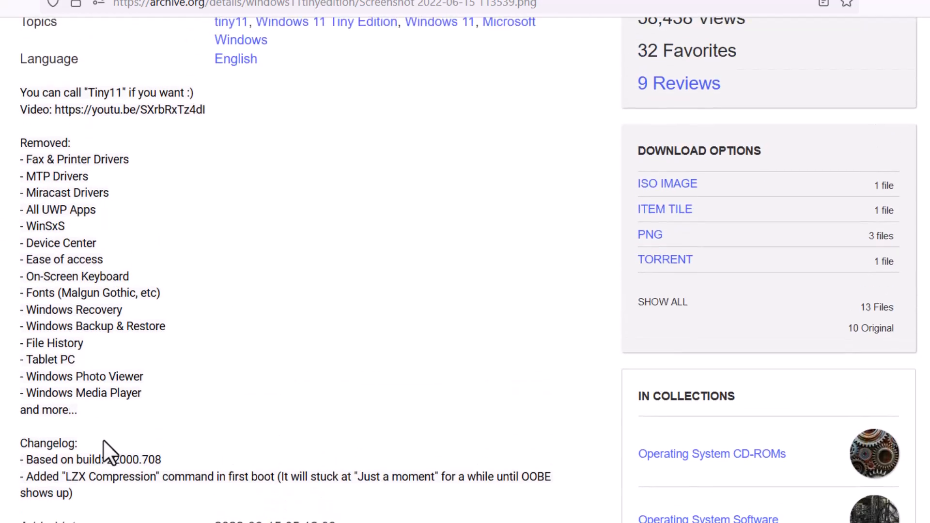
{"action": "scroll", "scroll_direction": "up", "scroll_amount": 3}
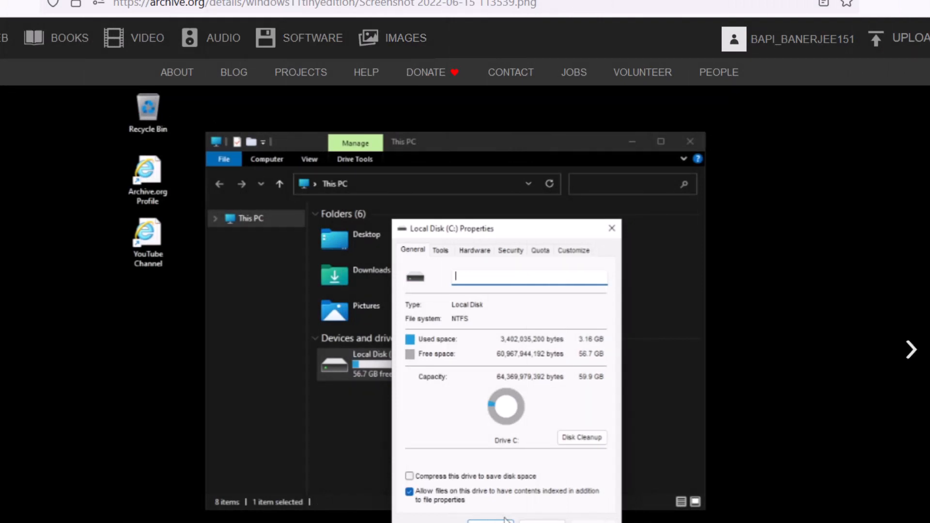
{"action": "left_click", "coordinate": [910, 350]}
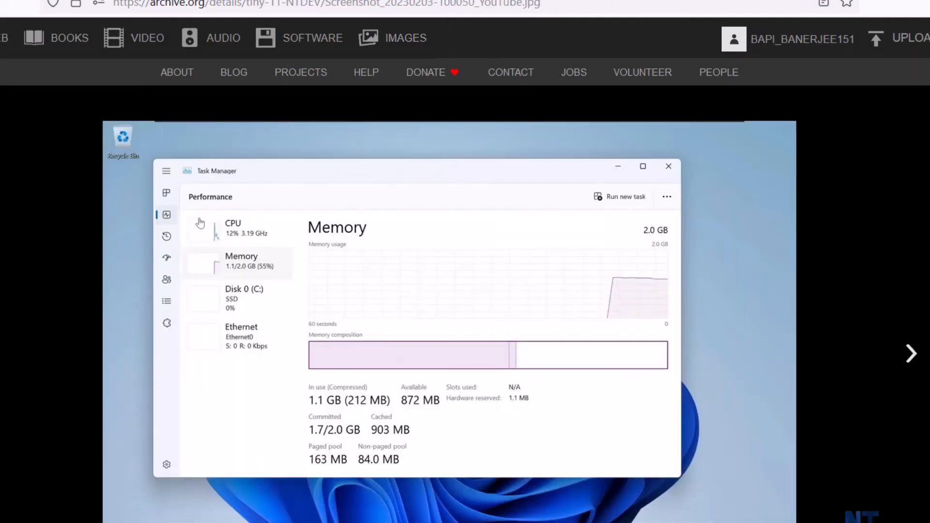